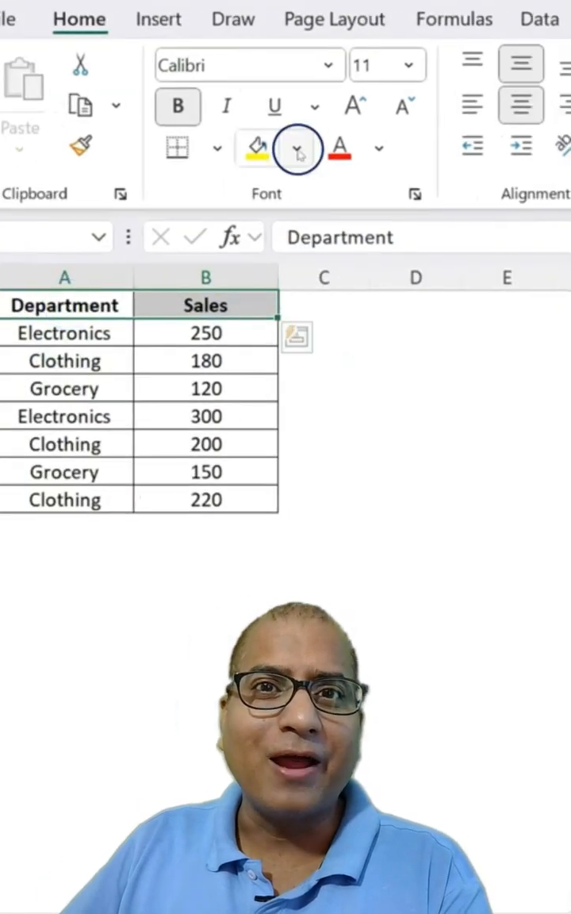
Fill the Grocery row (A4:B4) with purple
left_click(103, 387)
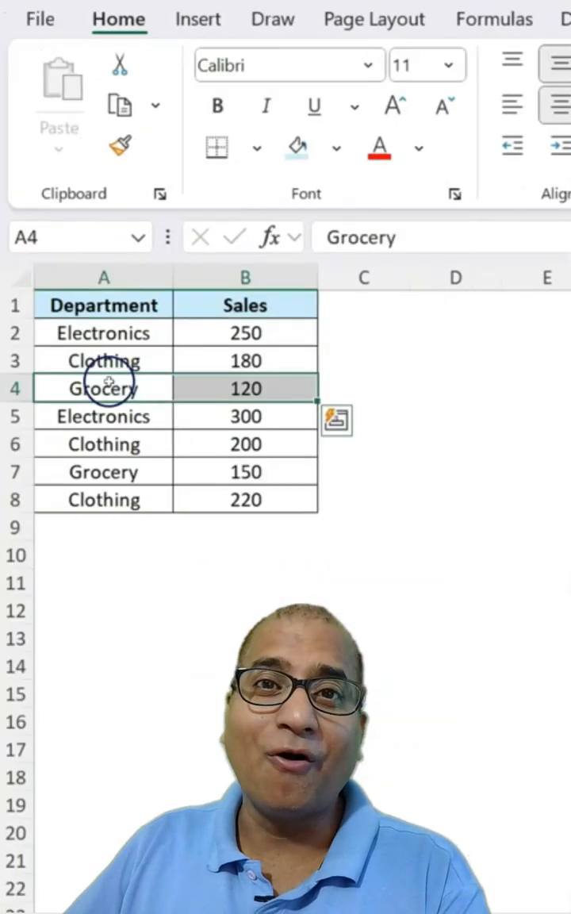
left_click(297, 147)
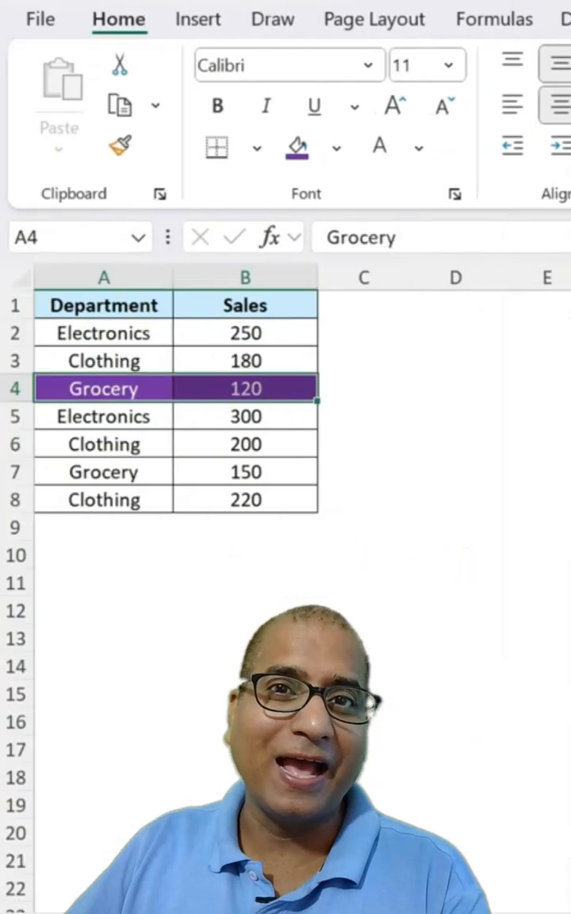
Show the workbook theme gallery from the Page Layout ribbon
left_click(375, 19)
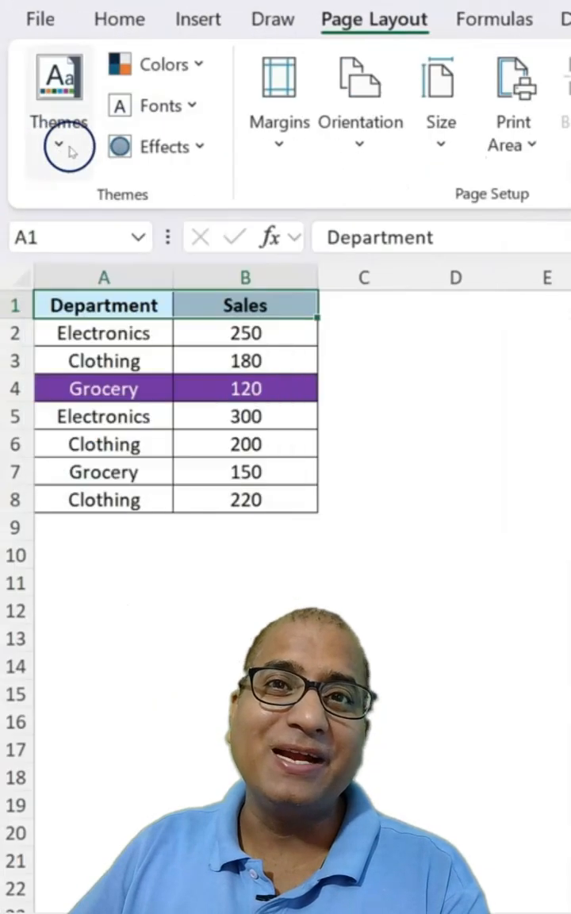
left_click(111, 133)
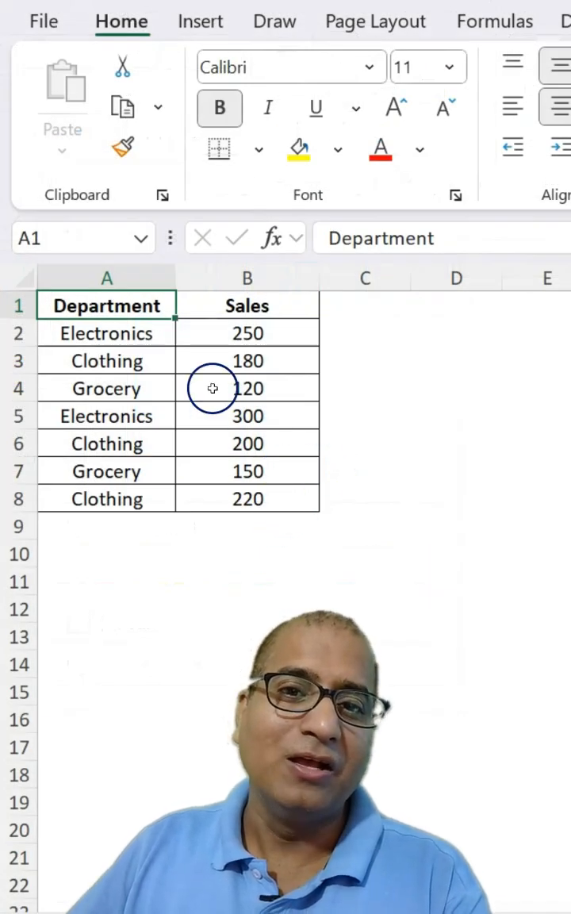
left_click_drag(108, 305, 248, 305)
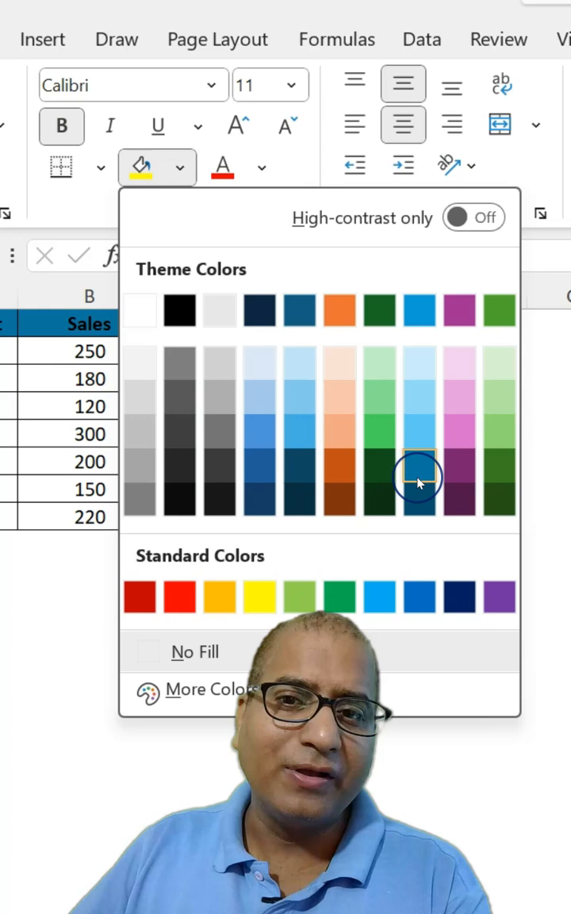
mouse_move(419, 466)
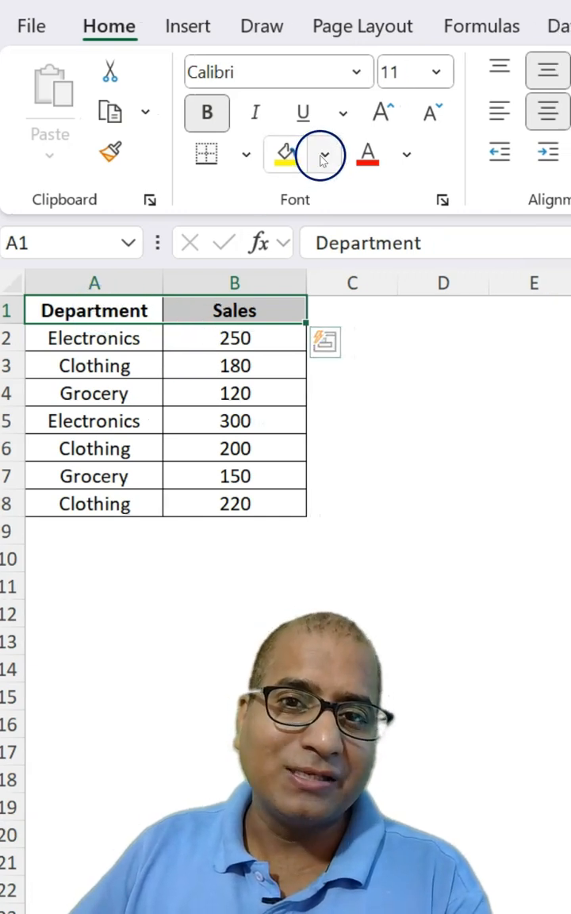
left_click(321, 156)
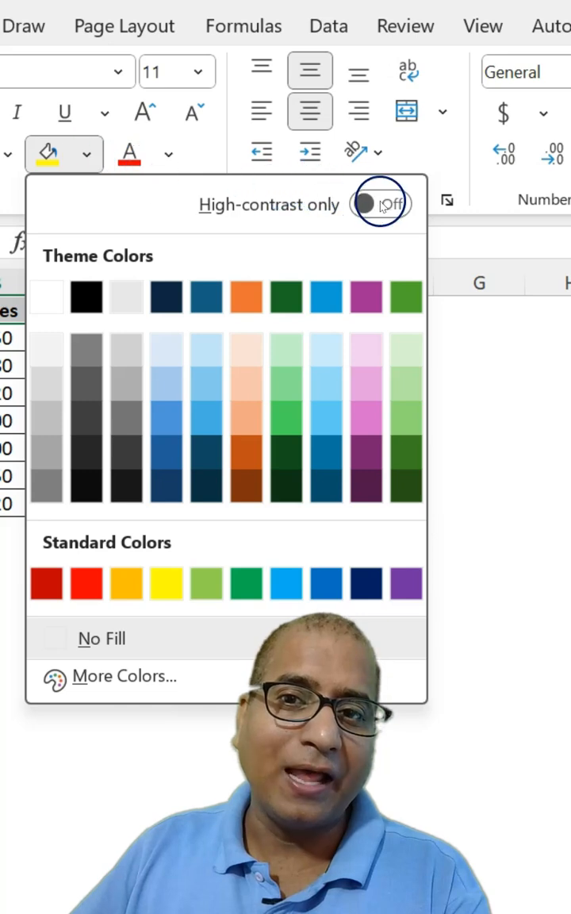
left_click(381, 203)
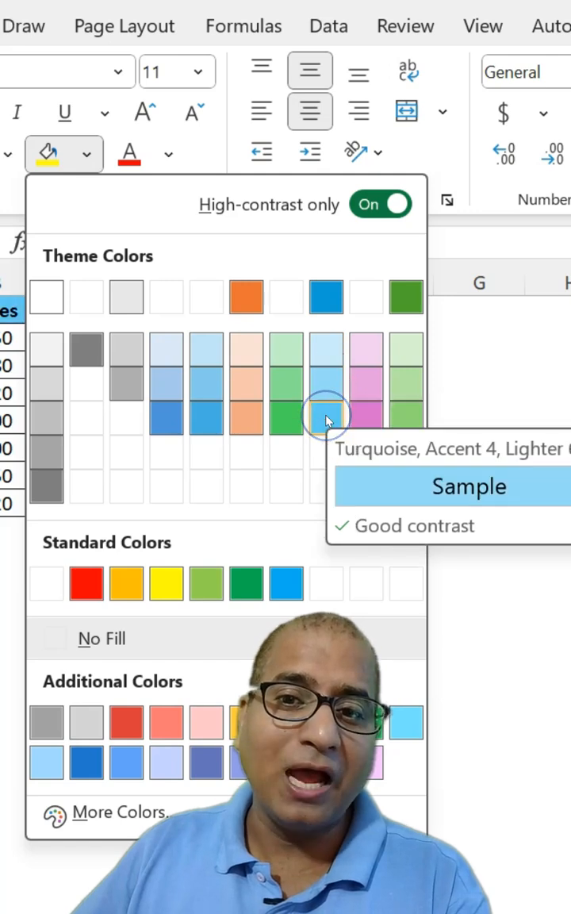
mouse_move(327, 394)
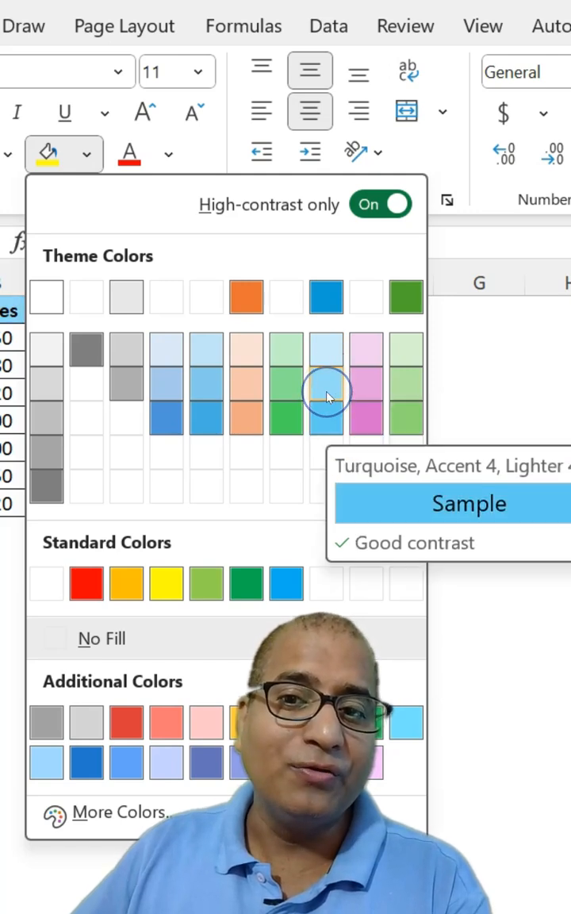
mouse_move(325, 389)
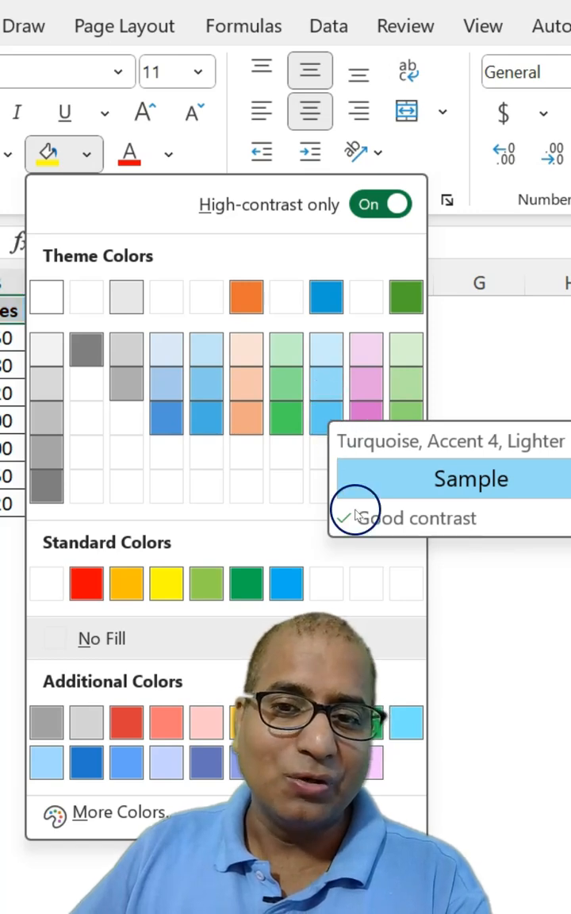
mouse_move(286, 585)
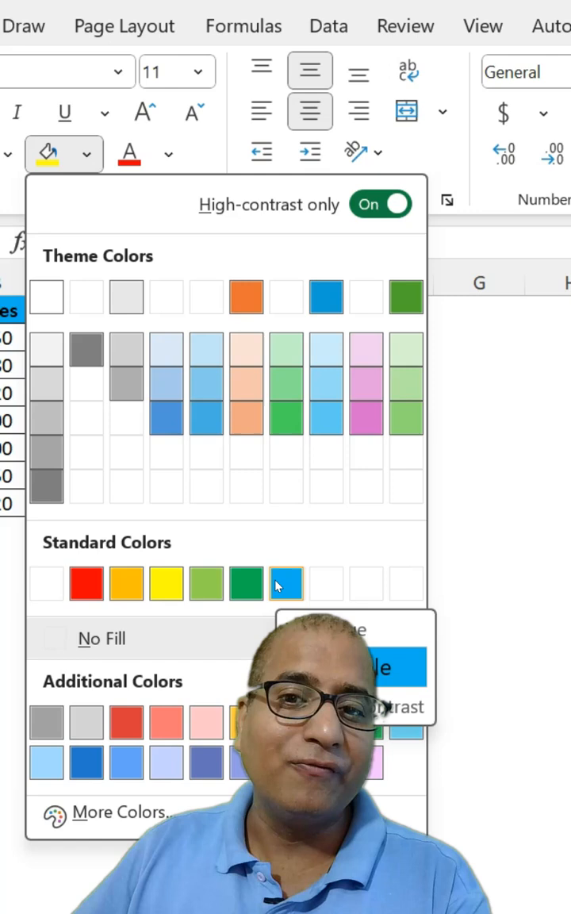
mouse_move(327, 350)
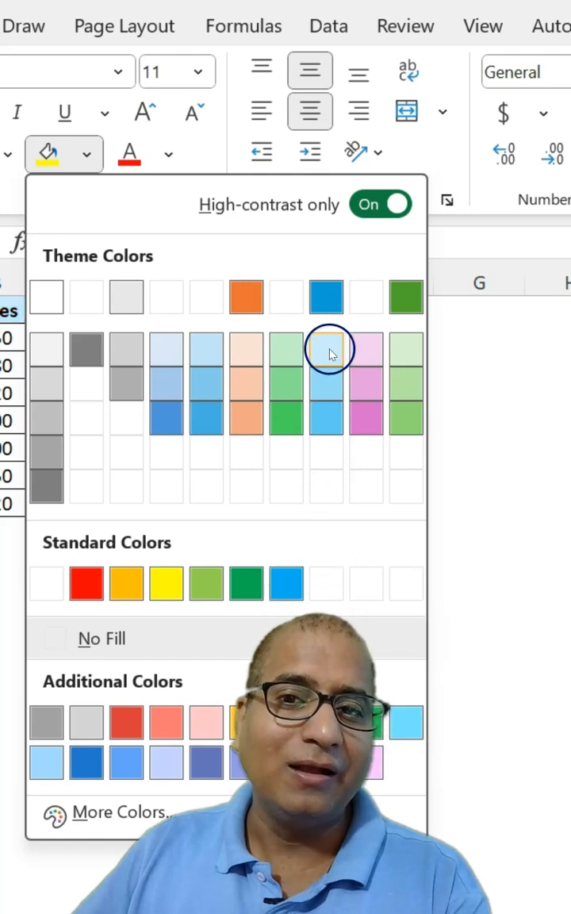
left_click(328, 349)
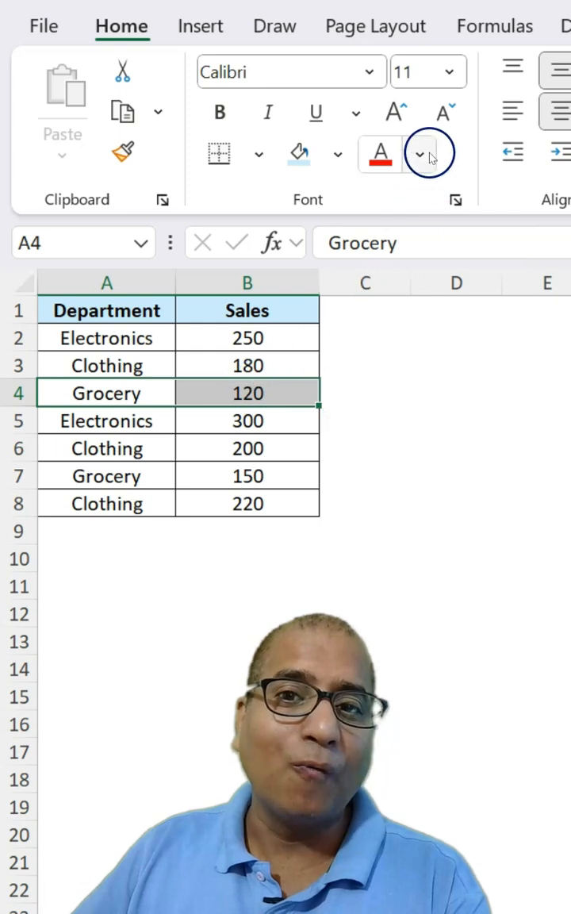
Make the Grocery row white text on Purple chosen from high-contrast-only fill suggestions
left_click(419, 153)
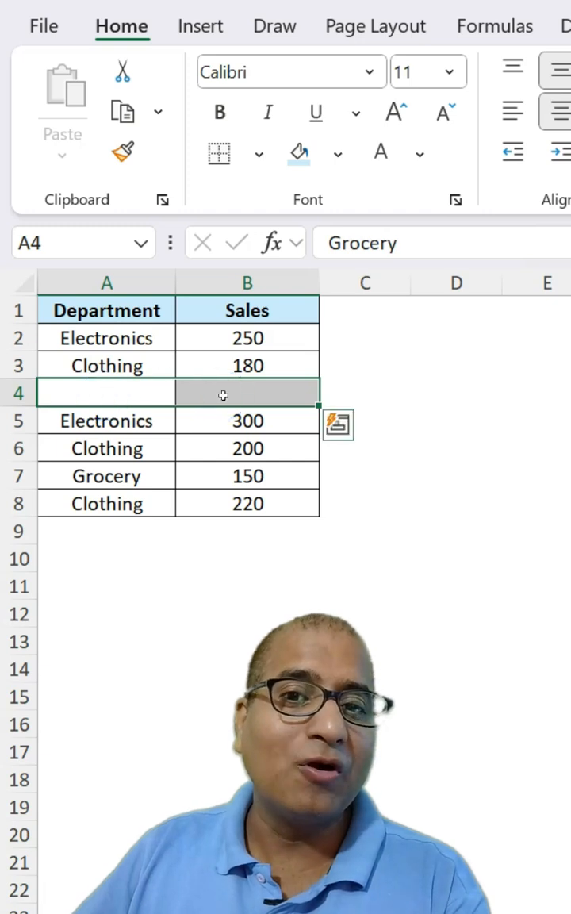
left_click(157, 153)
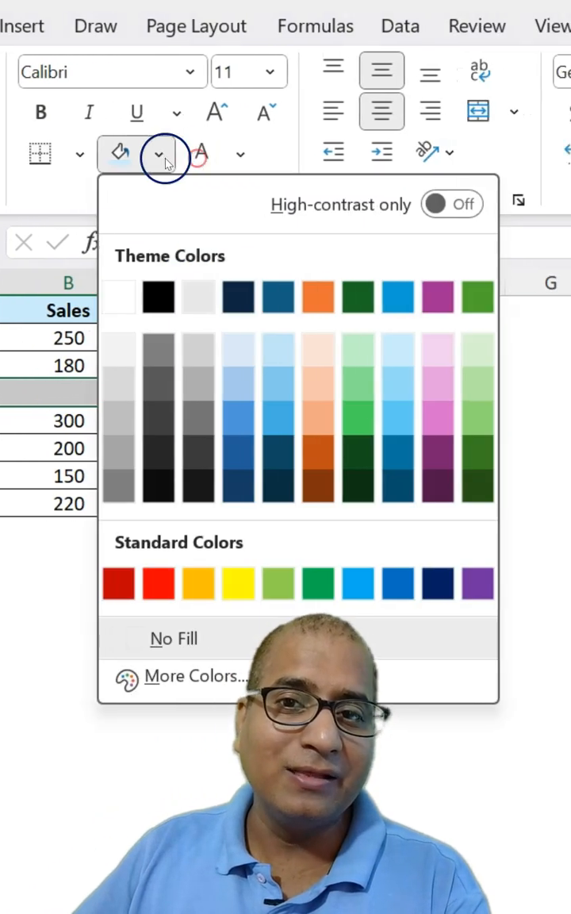
left_click(450, 203)
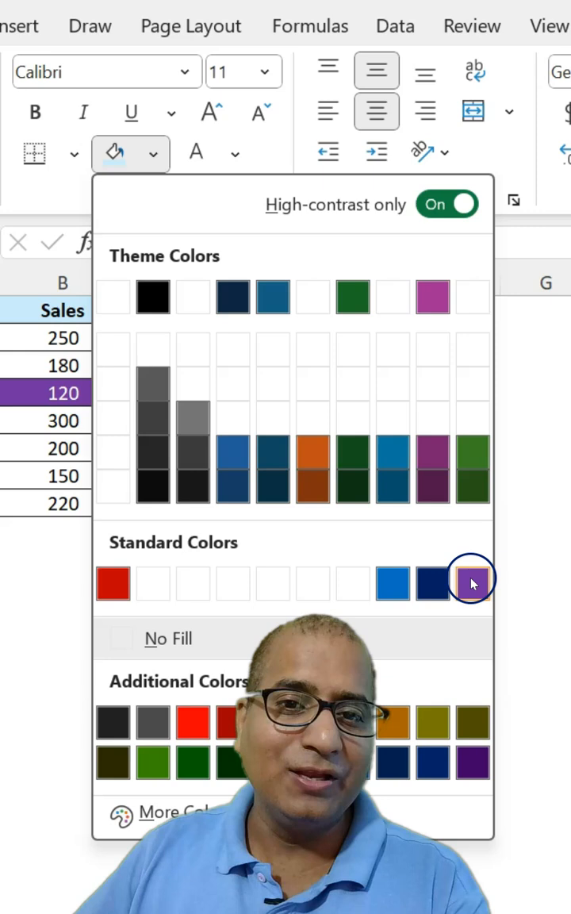
left_click(470, 584)
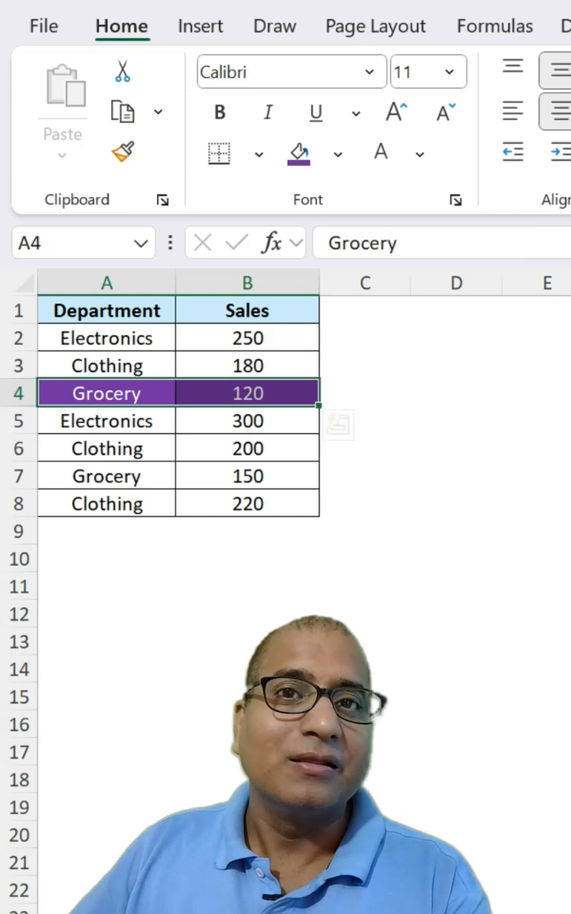
Show the high-contrast text colour suggestions for the Grocery row
left_click(156, 152)
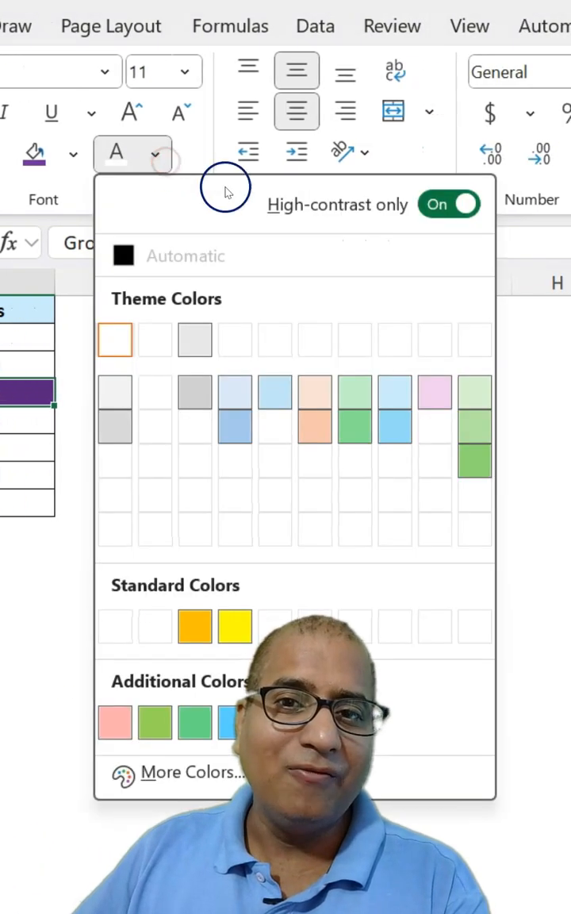
mouse_move(394, 442)
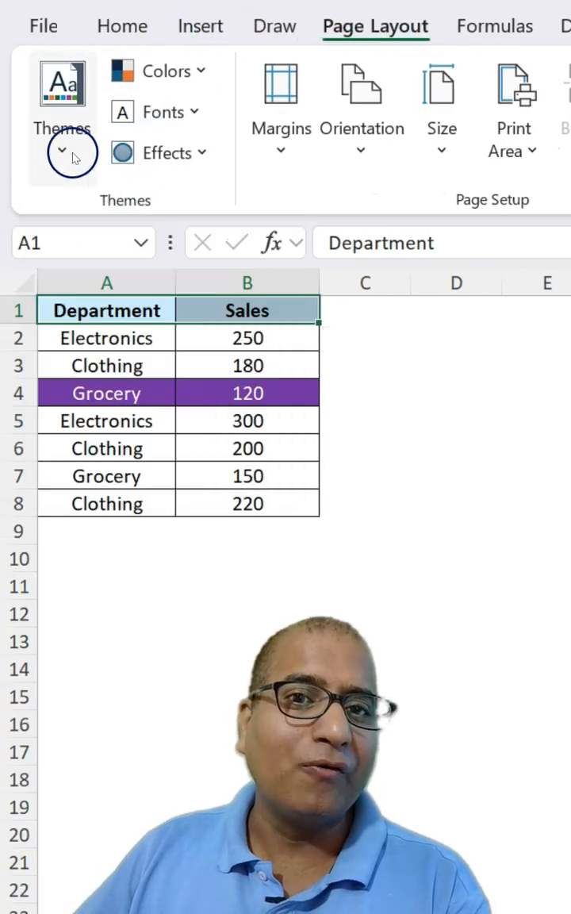
left_click(62, 150)
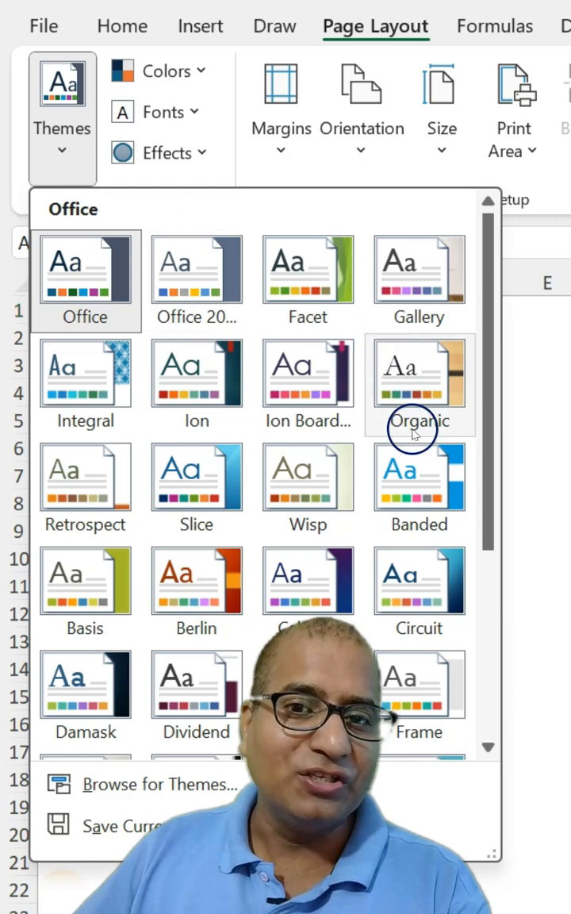
mouse_move(308, 579)
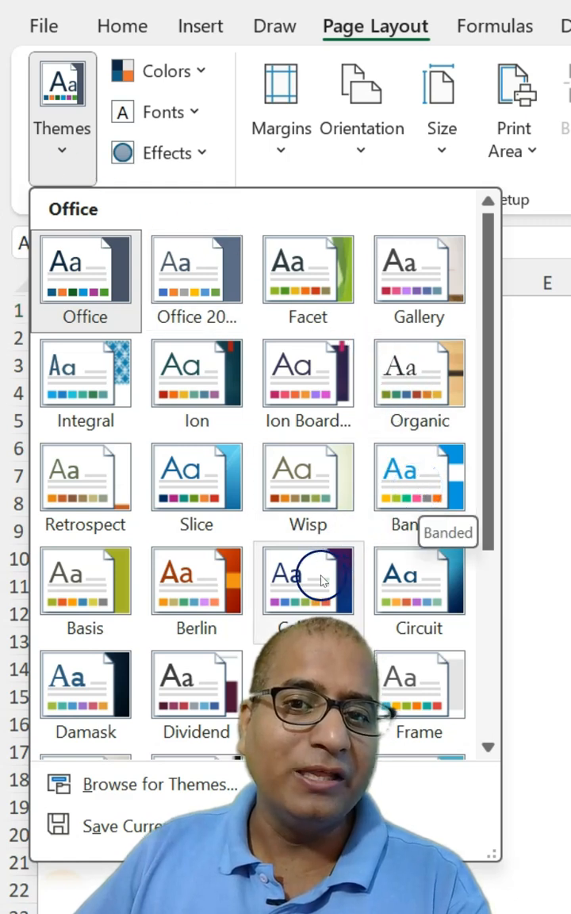
left_click(308, 579)
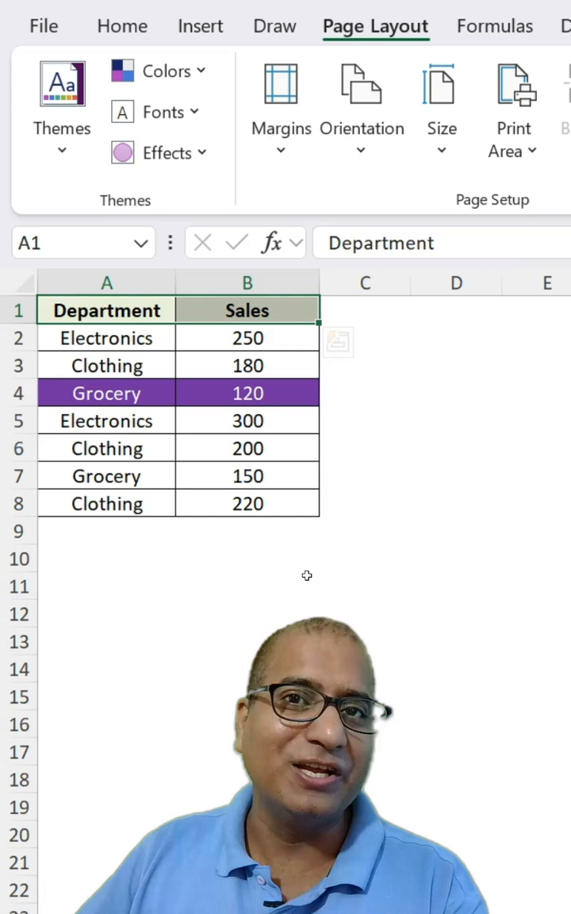
left_click(60, 104)
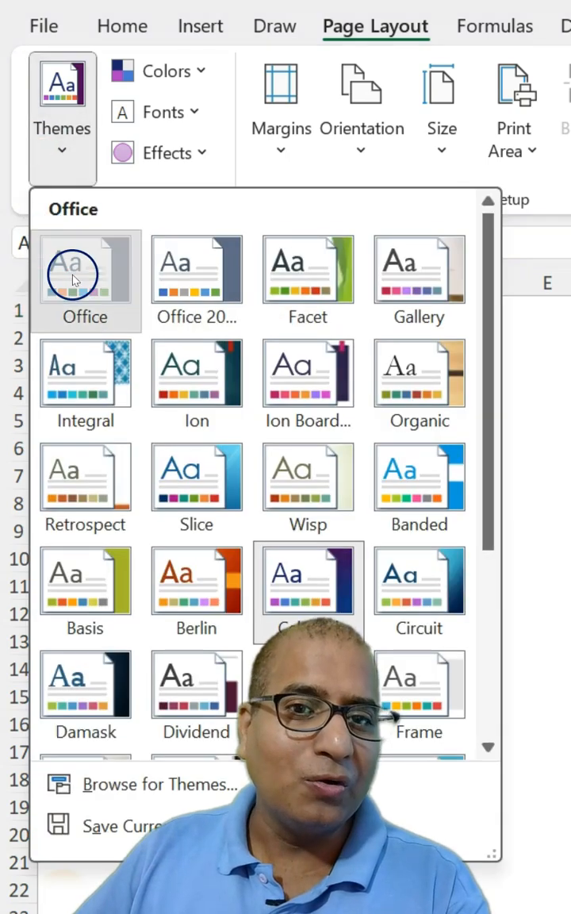
left_click(86, 273)
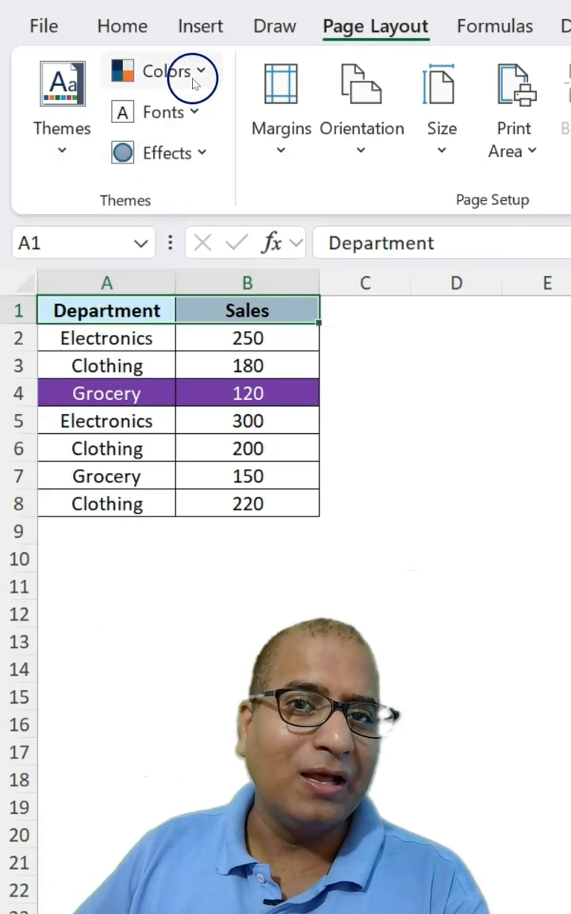
Pick another theme colour set and turn High-contrast only Off for fill colours
left_click(164, 72)
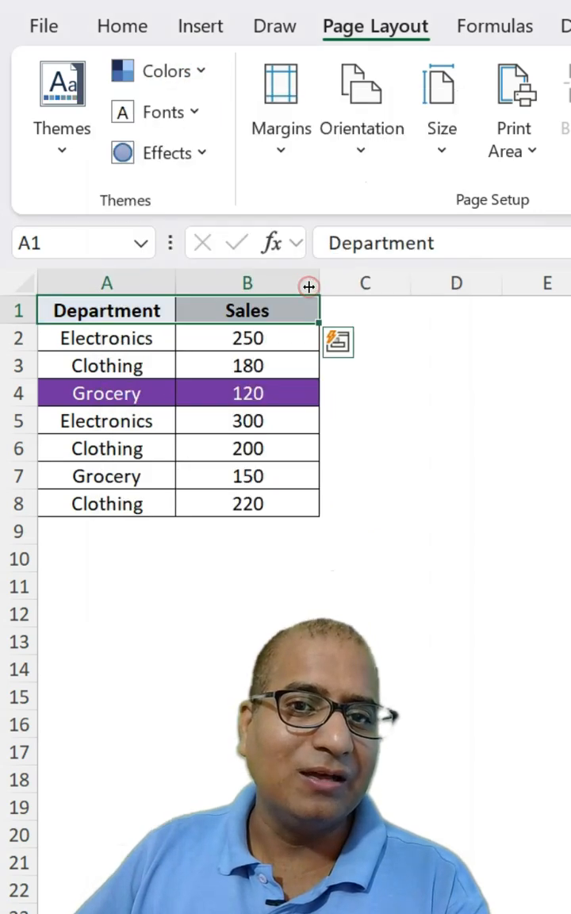
left_click(121, 25)
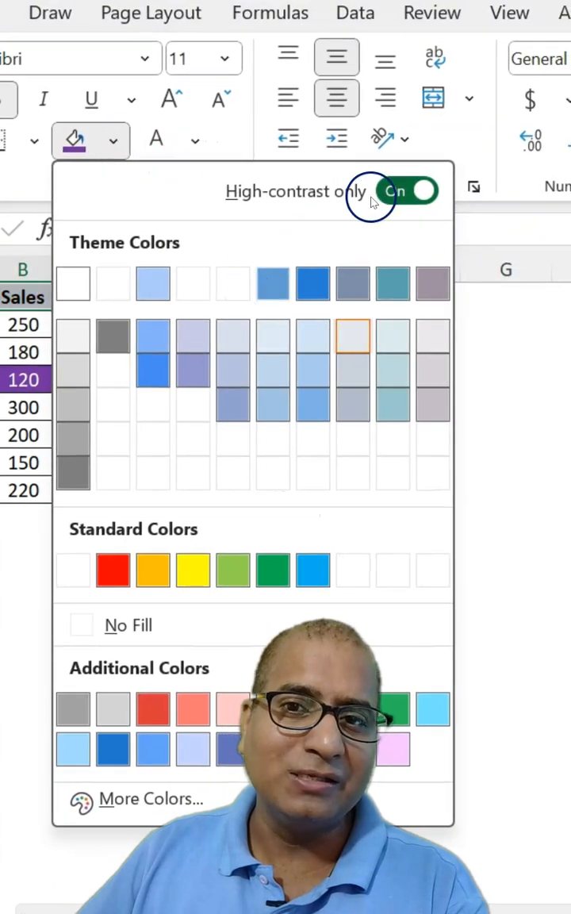
left_click(409, 191)
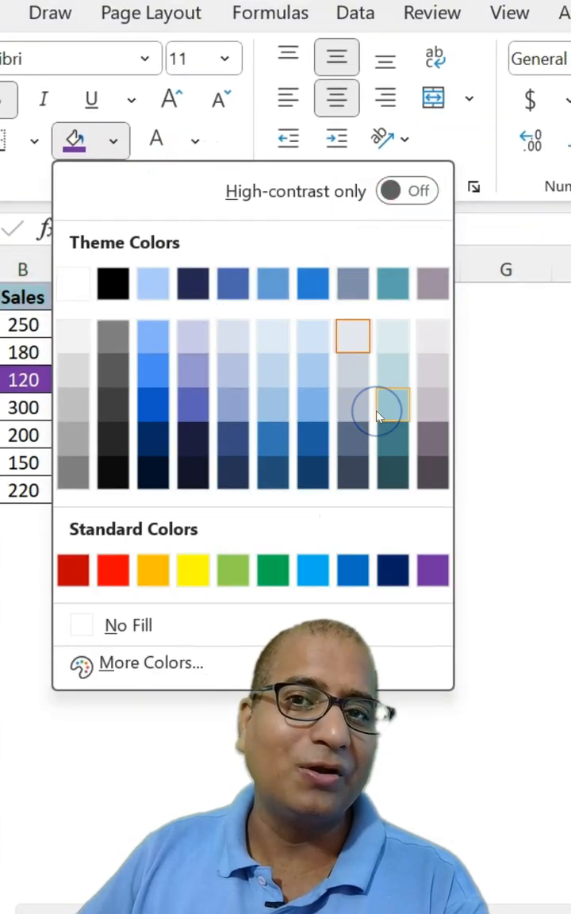
mouse_move(114, 159)
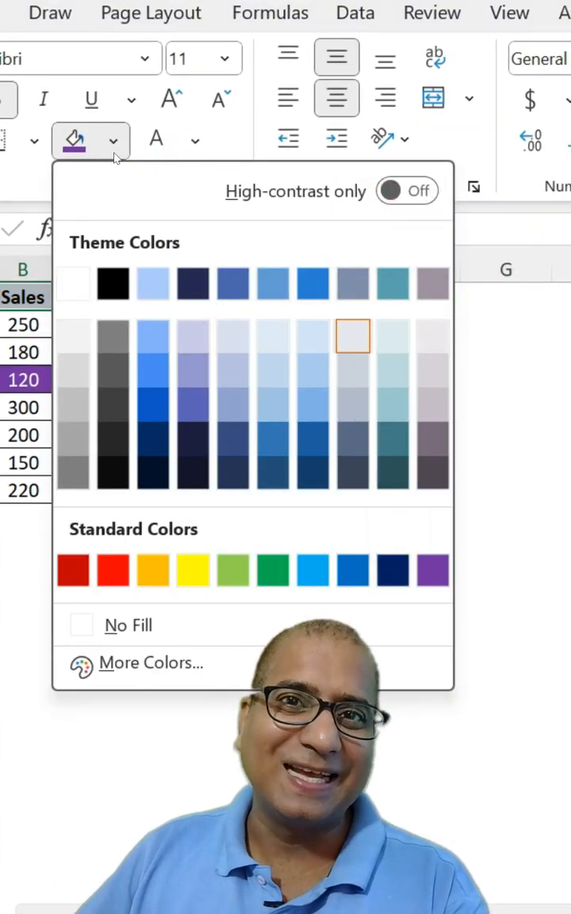